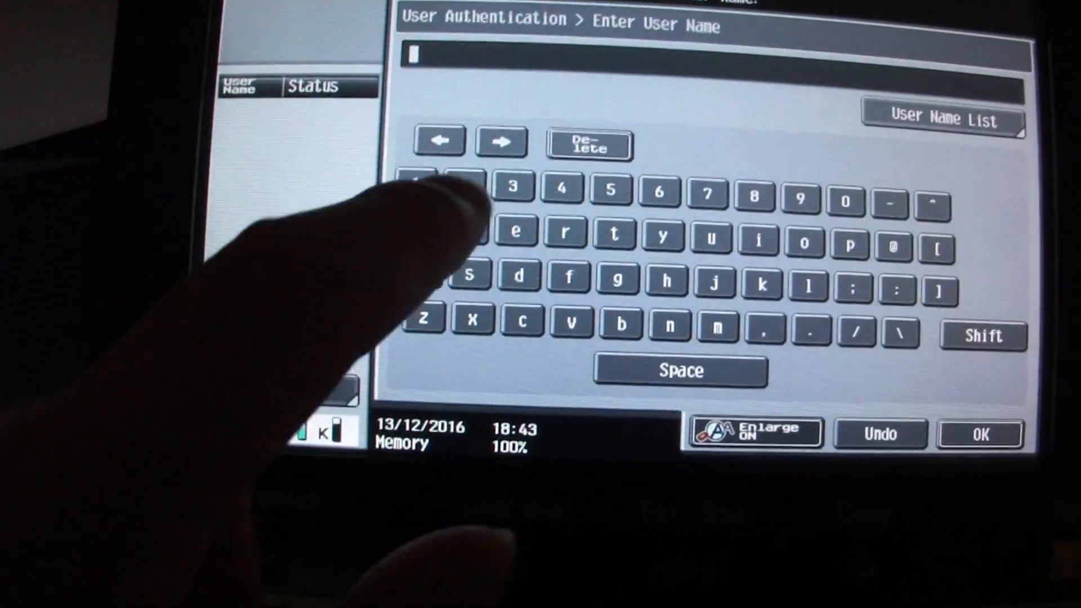
- Fill in the login user name and password and confirm them with OK
{"action": "left_click", "coordinate": [941, 117]}
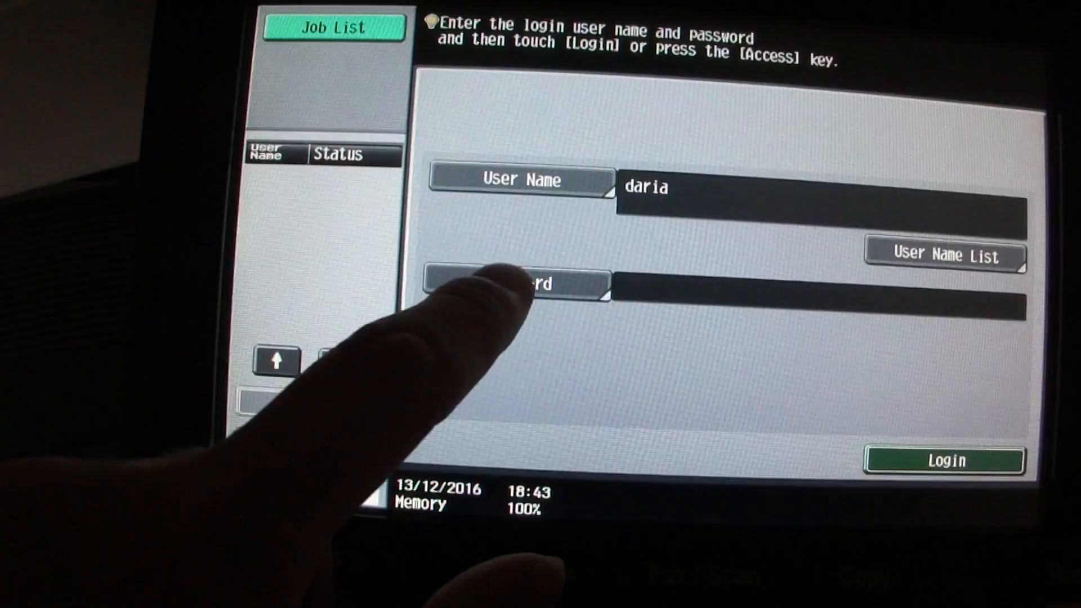
{"action": "left_click", "coordinate": [510, 283]}
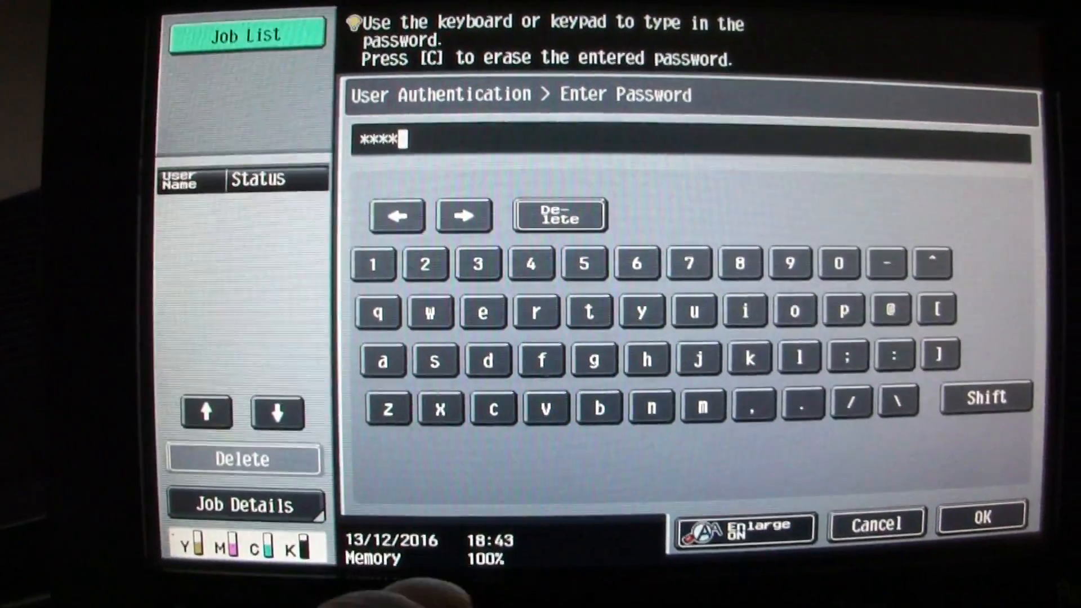
{"action": "left_click", "coordinate": [979, 518]}
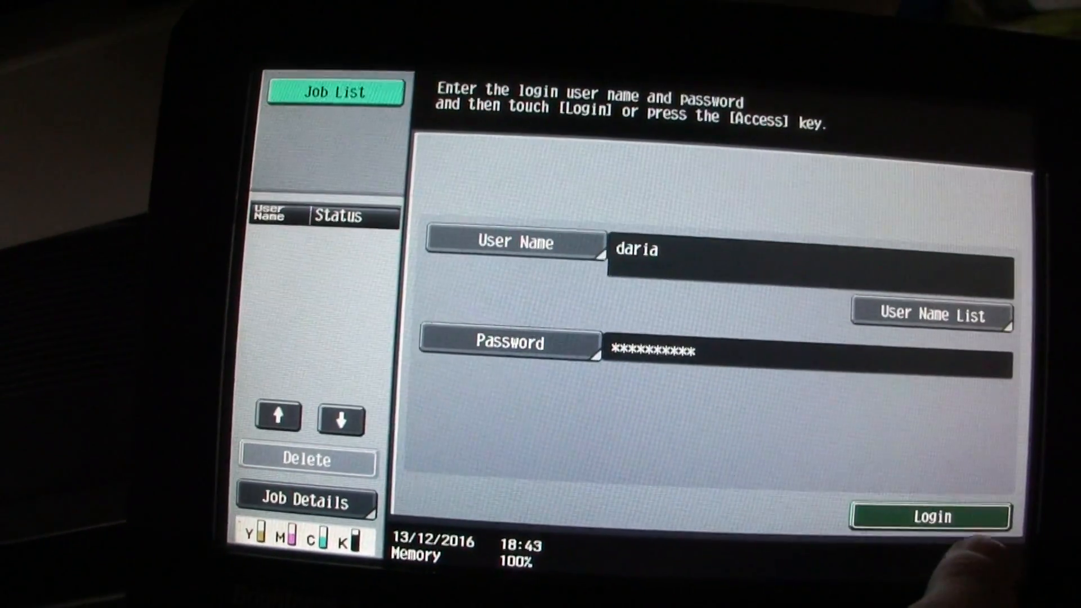
- Log in, then set the copy job to Full Color, A4 from tray 2 and 400% zoom
{"action": "left_click", "coordinate": [931, 515]}
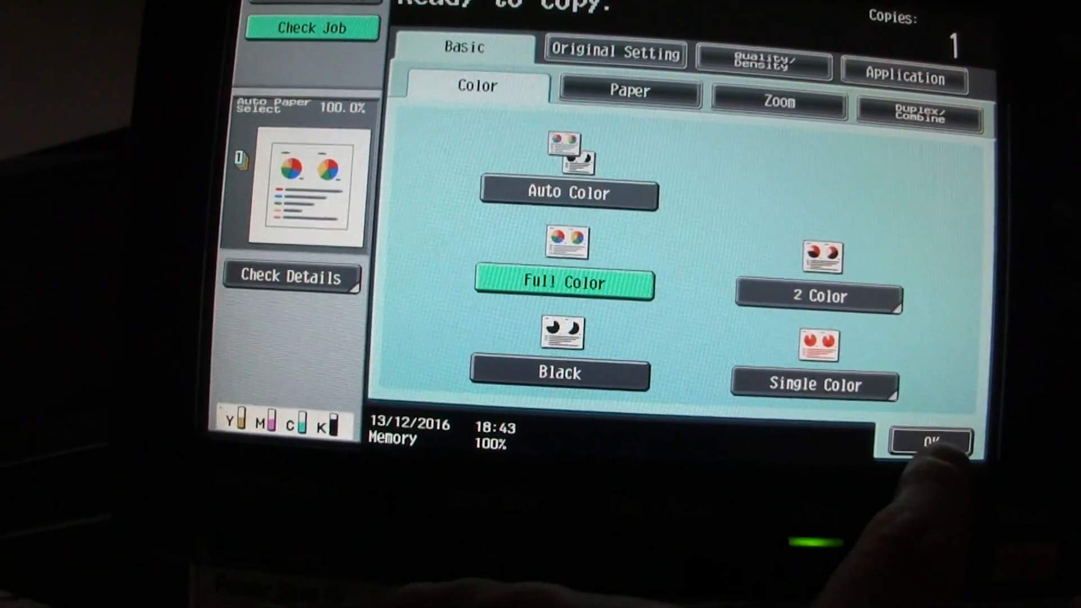
{"action": "left_click", "coordinate": [627, 95]}
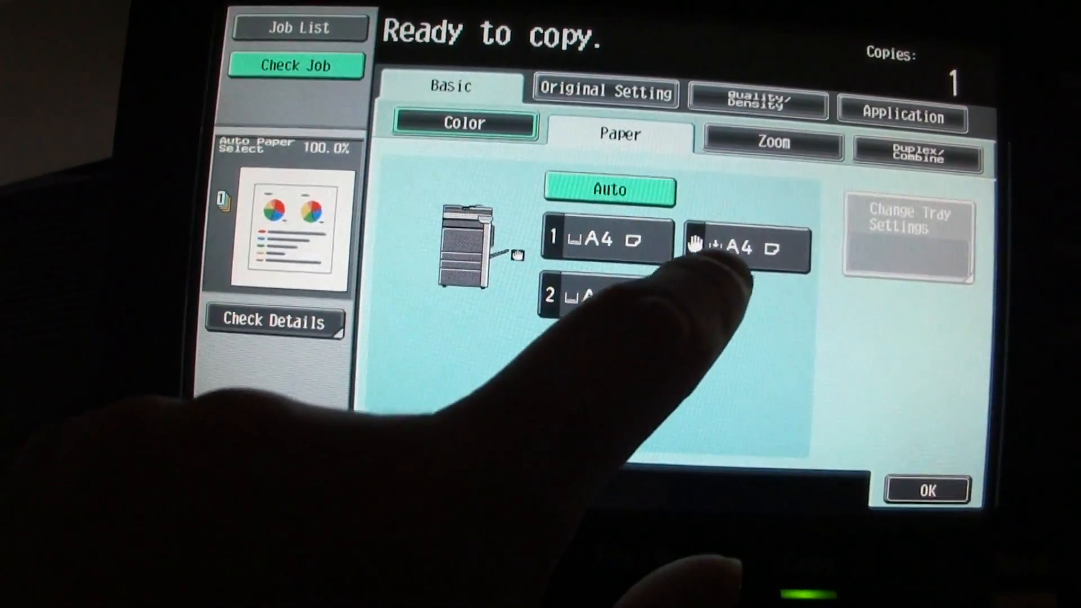
{"action": "left_click", "coordinate": [600, 296]}
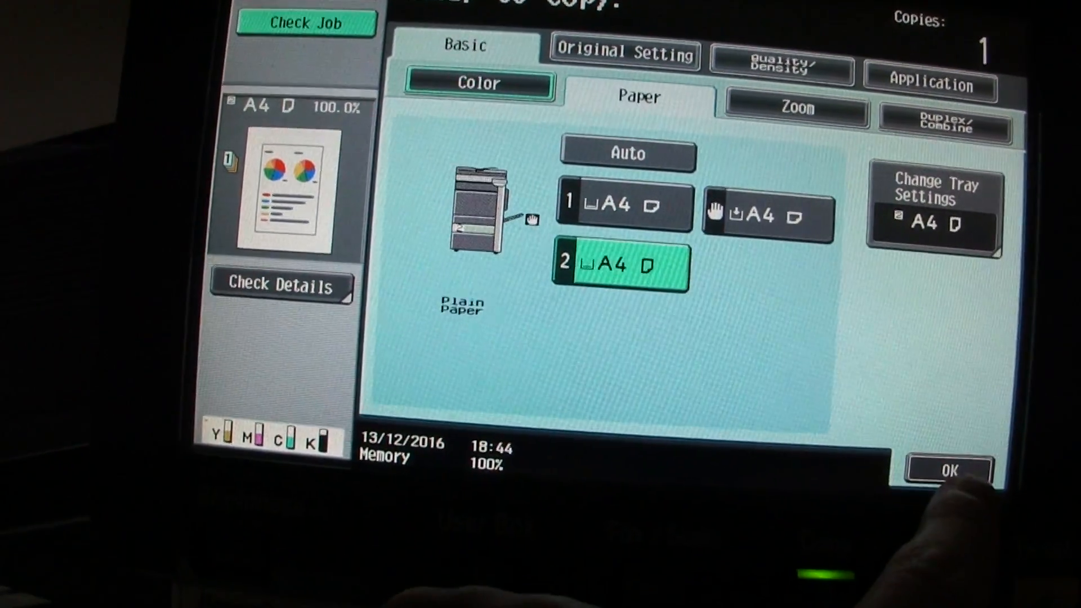
{"action": "left_click", "coordinate": [948, 470]}
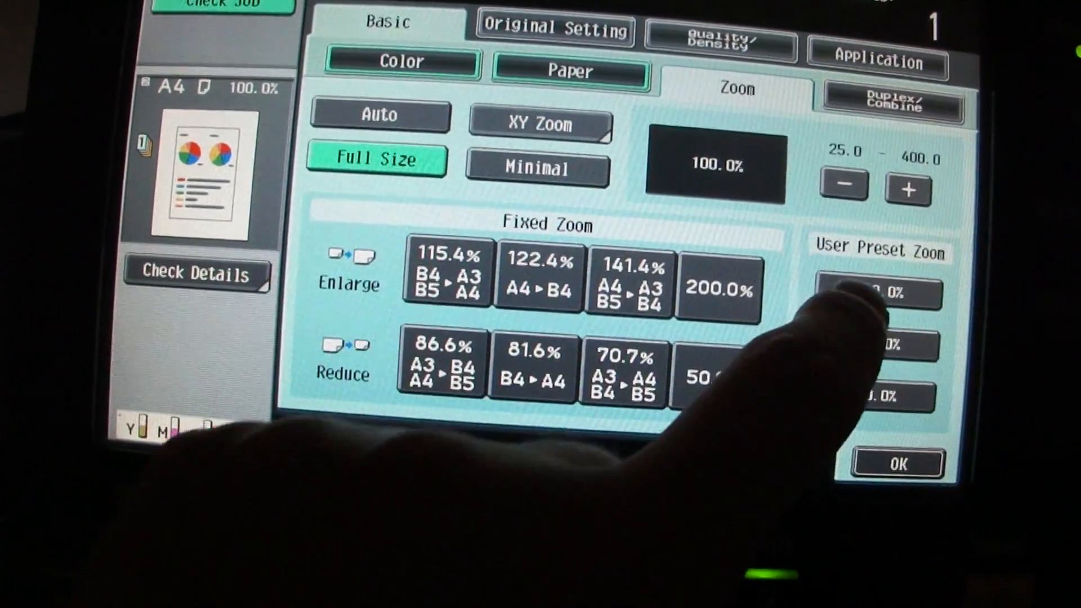
{"action": "left_click", "coordinate": [897, 463]}
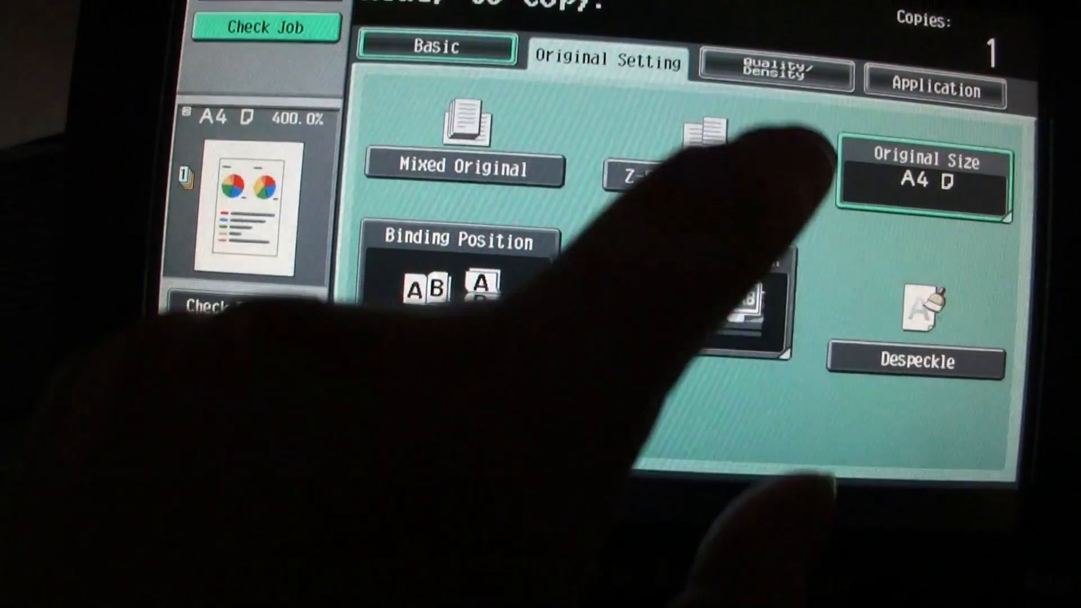
- In Color Adjust, lower Brightness and raise Saturation and Sharpness, then confirm
{"action": "left_click", "coordinate": [772, 72]}
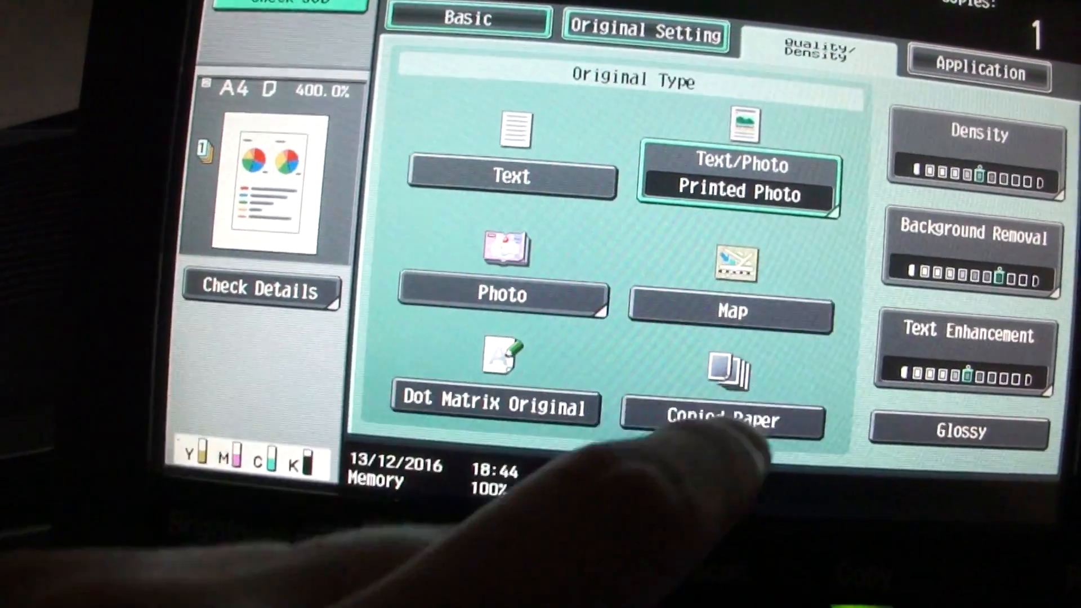
{"action": "left_click", "coordinate": [977, 72]}
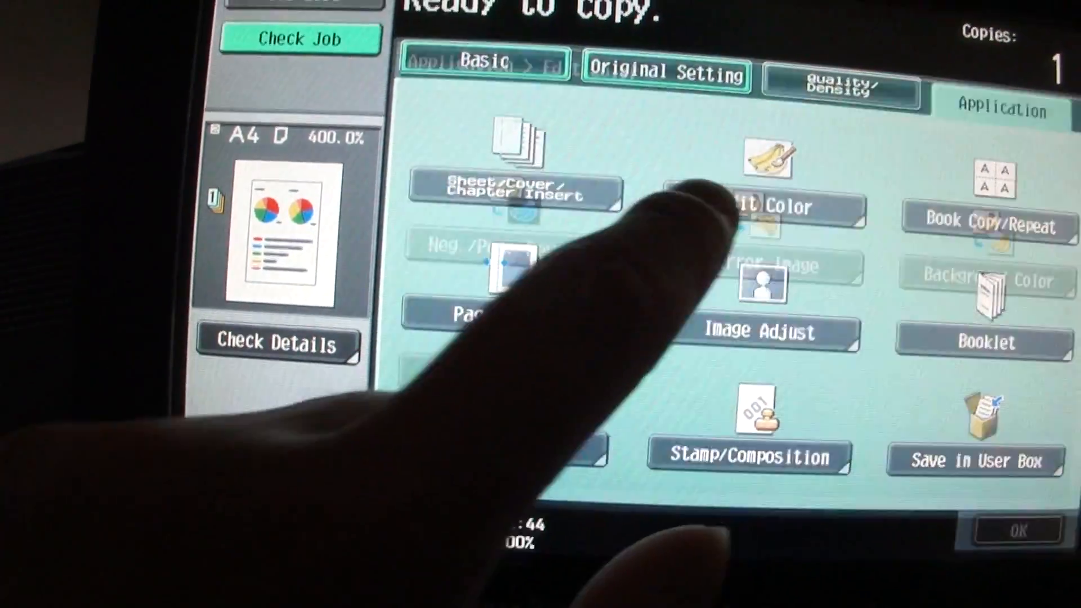
{"action": "left_click", "coordinate": [763, 205]}
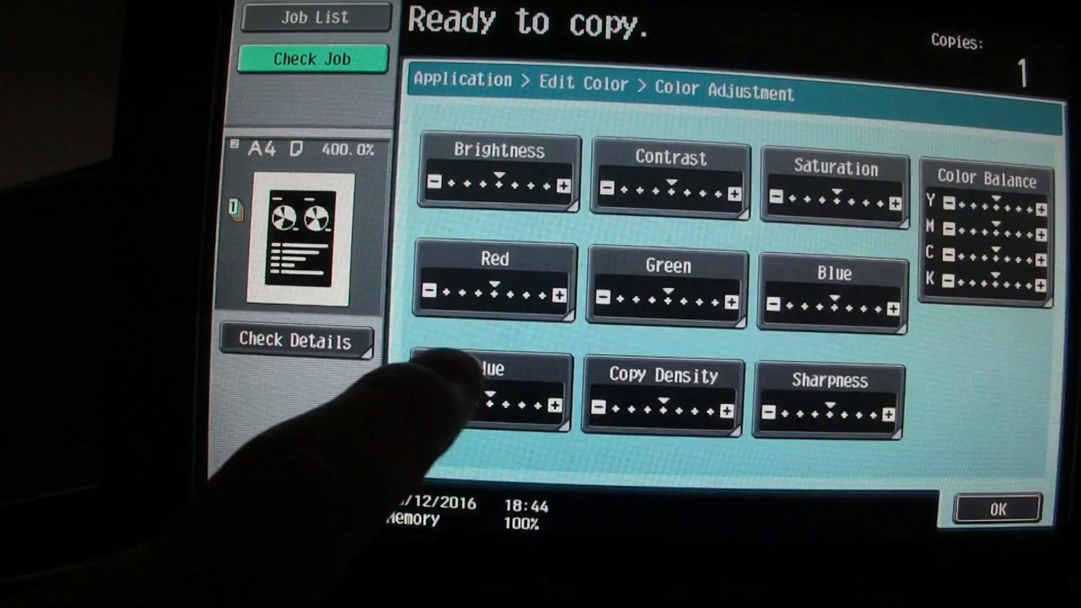
{"action": "left_click", "coordinate": [827, 400]}
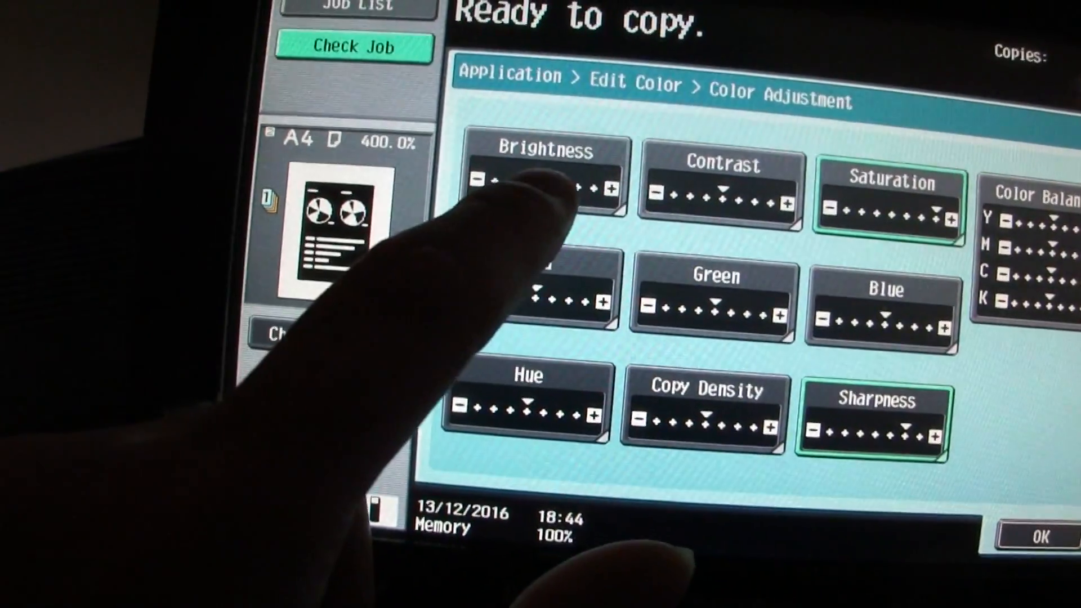
{"action": "left_click", "coordinate": [545, 179]}
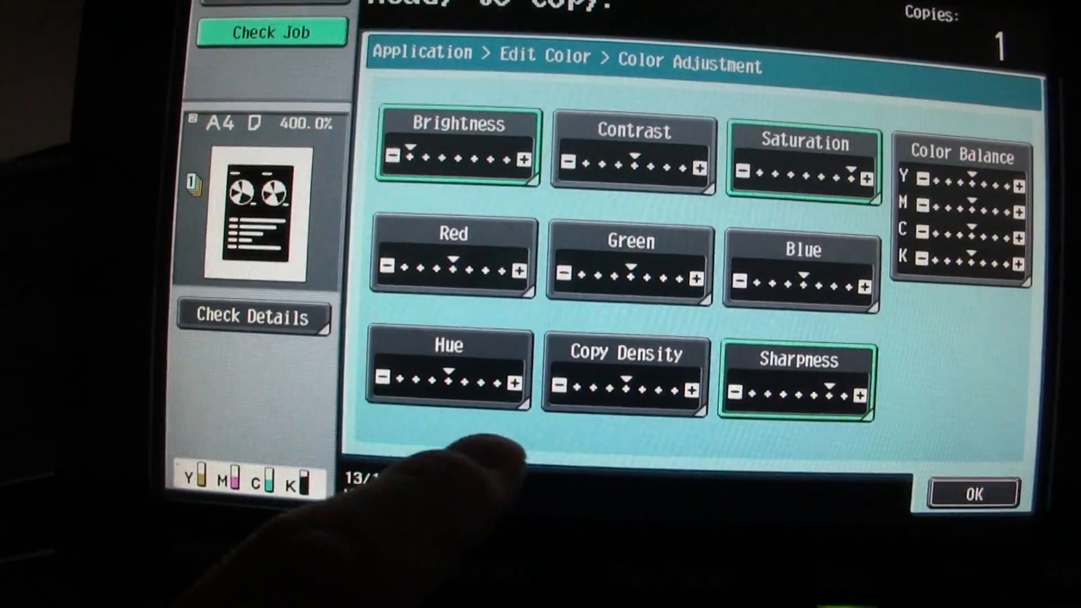
{"action": "left_click", "coordinate": [972, 491]}
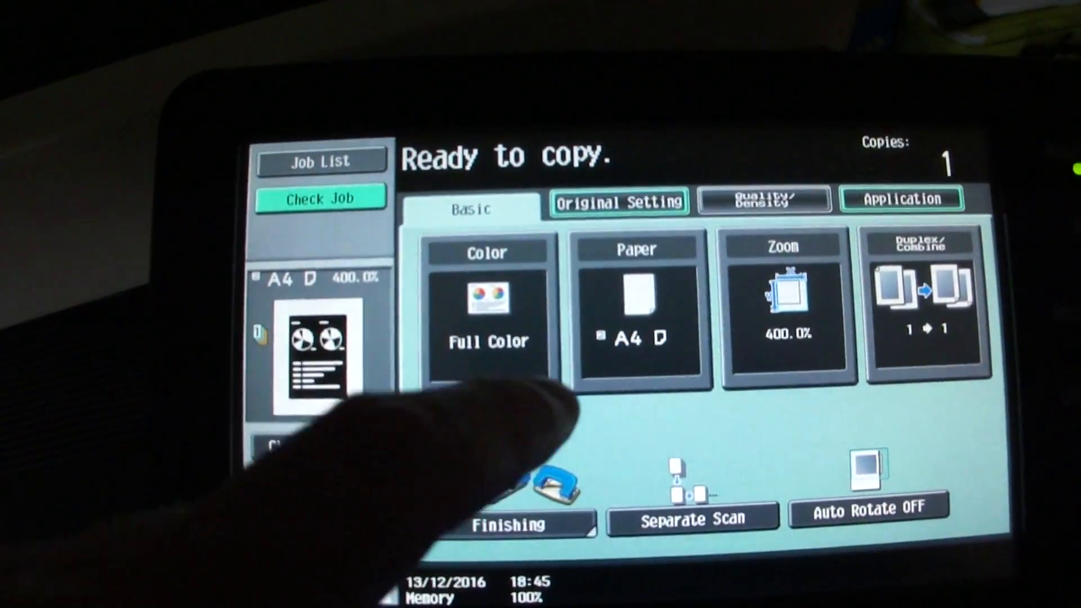
- Turn on Background Color under Edit Color and choose red
{"action": "left_click", "coordinate": [900, 199]}
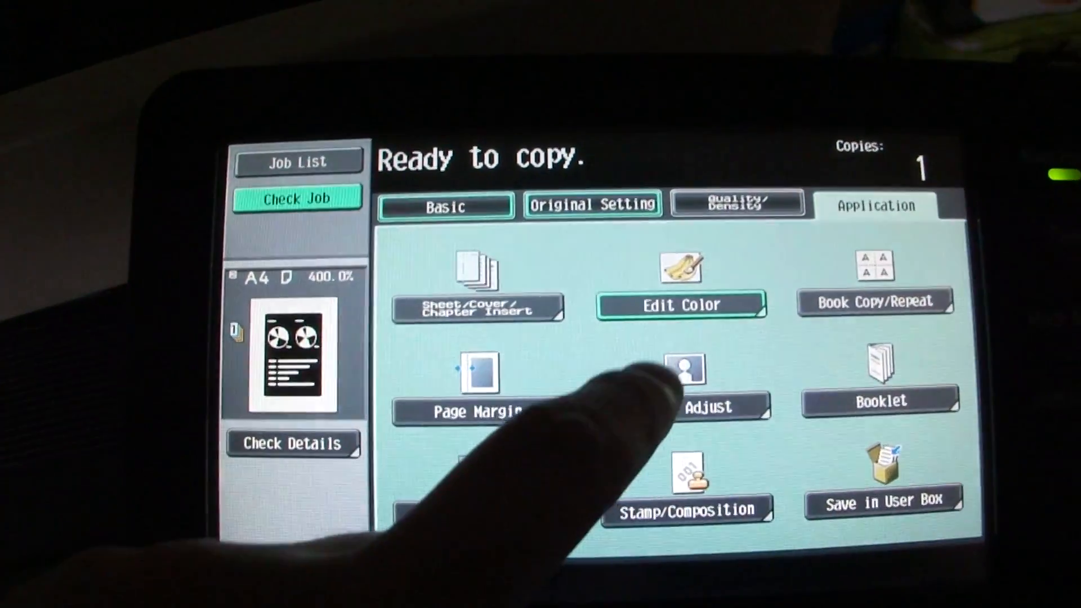
{"action": "left_click", "coordinate": [681, 305]}
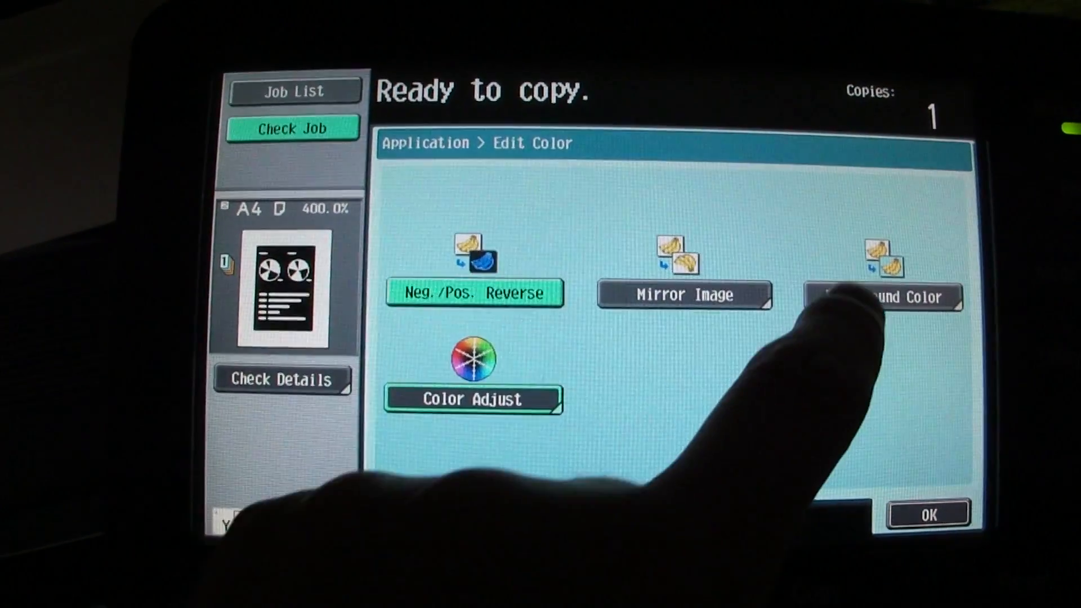
{"action": "left_click", "coordinate": [883, 296]}
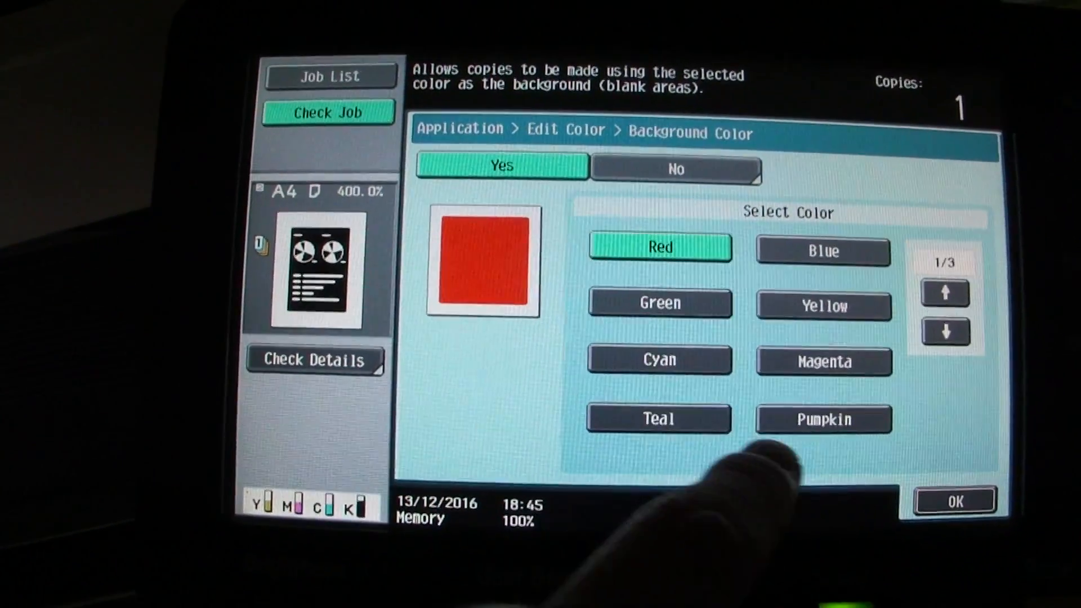